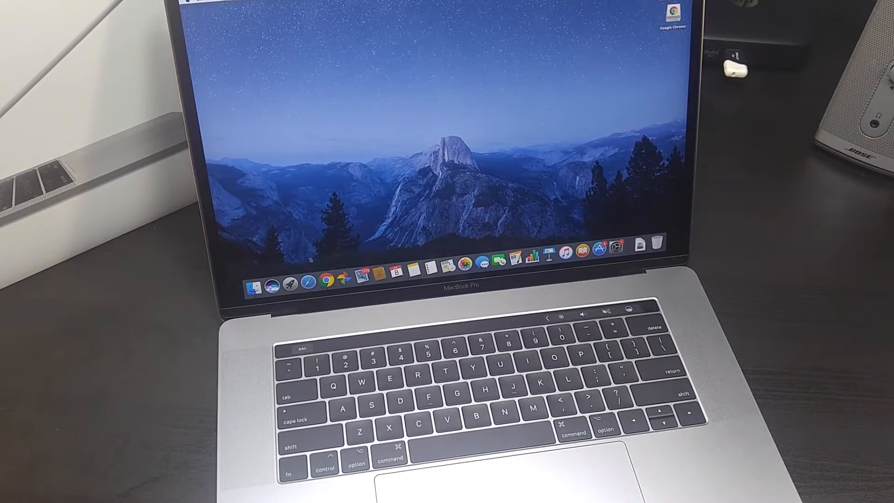
mouse_move(324, 283)
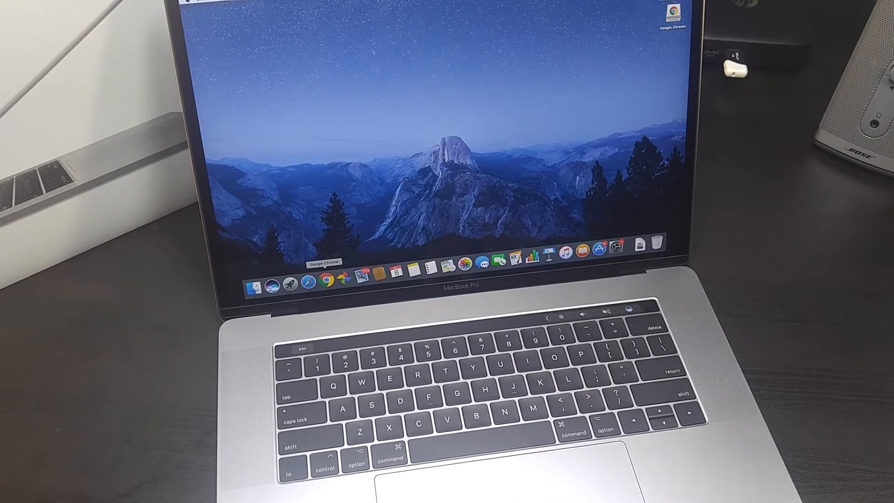
mouse_move(341, 277)
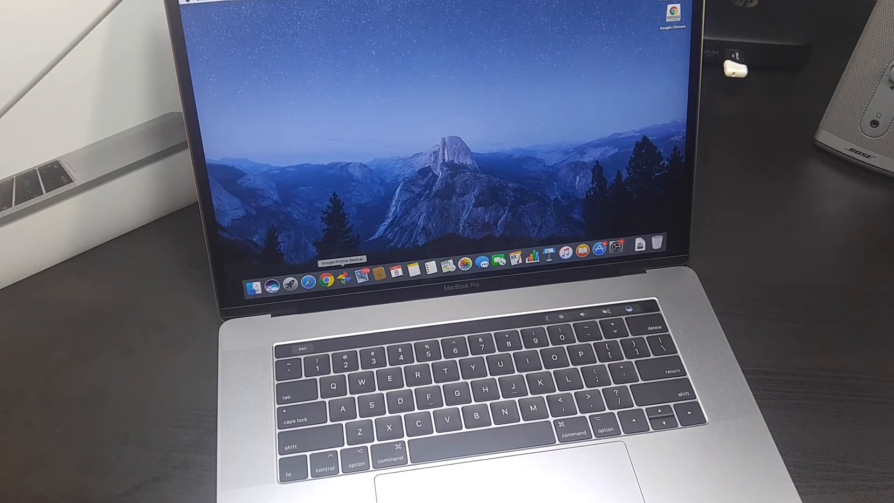
mouse_move(377, 257)
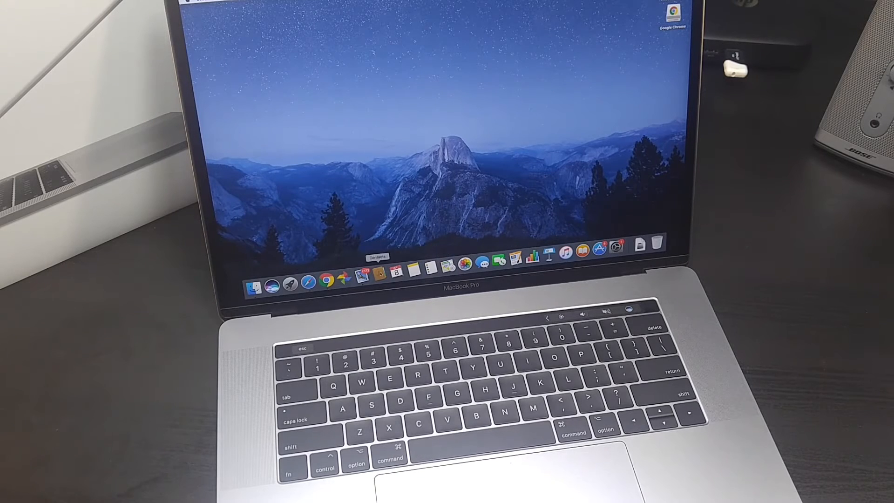
mouse_move(289, 282)
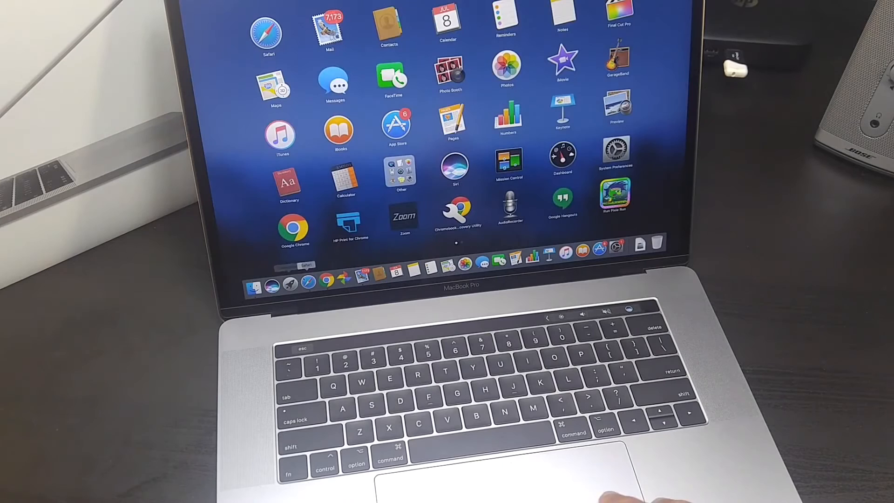
mouse_move(431, 195)
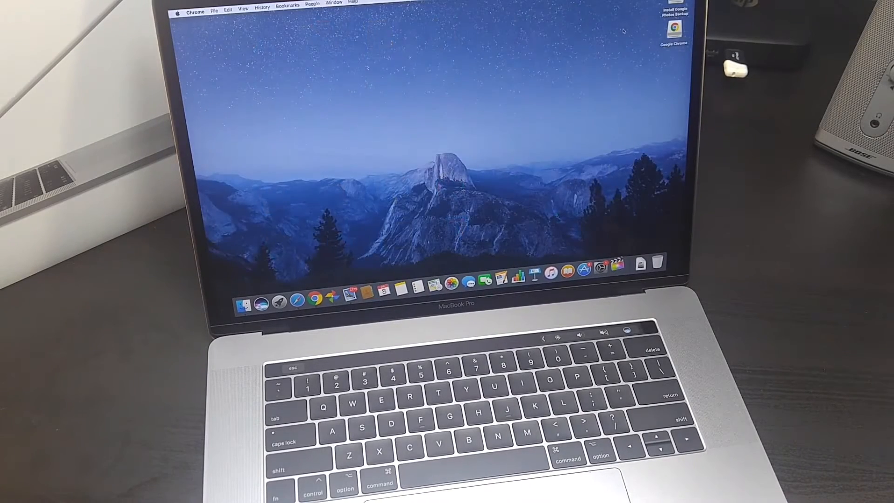
Launch Final Cut Pro from the Launchpad app grid.
click(616, 265)
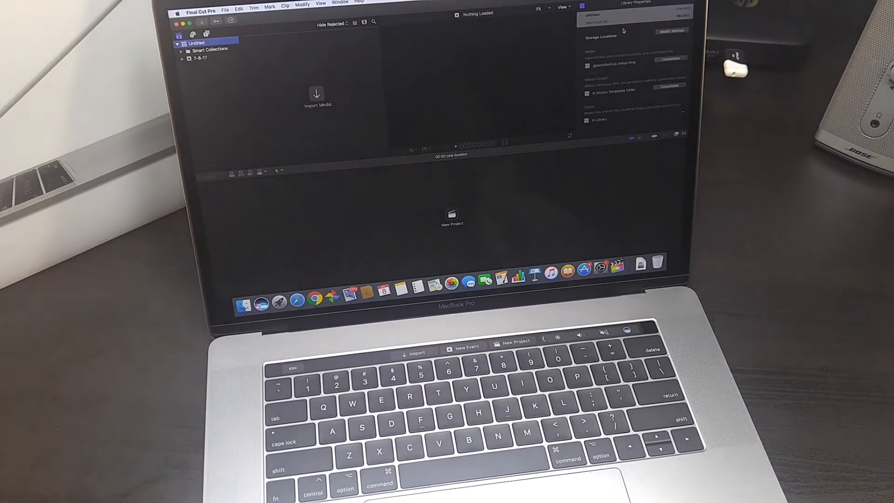
mouse_move(517, 59)
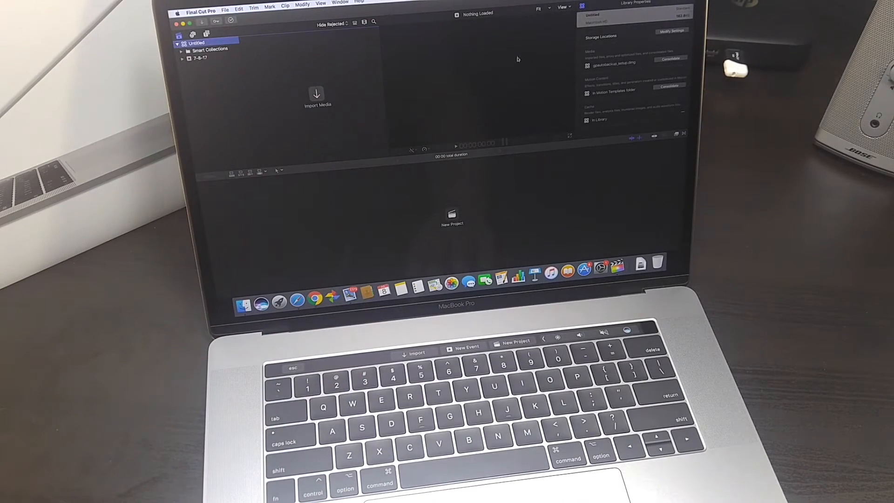
mouse_move(271, 59)
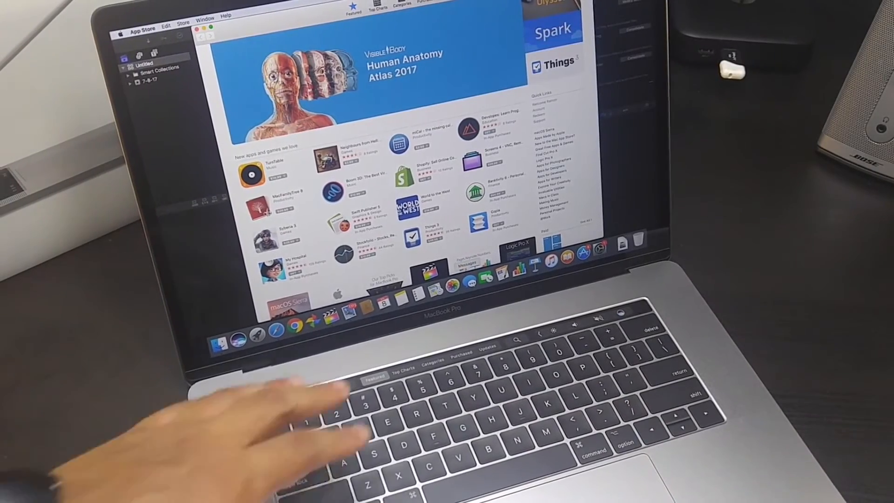
Show the App Store's Top Charts page, then its Categories list.
click(386, 8)
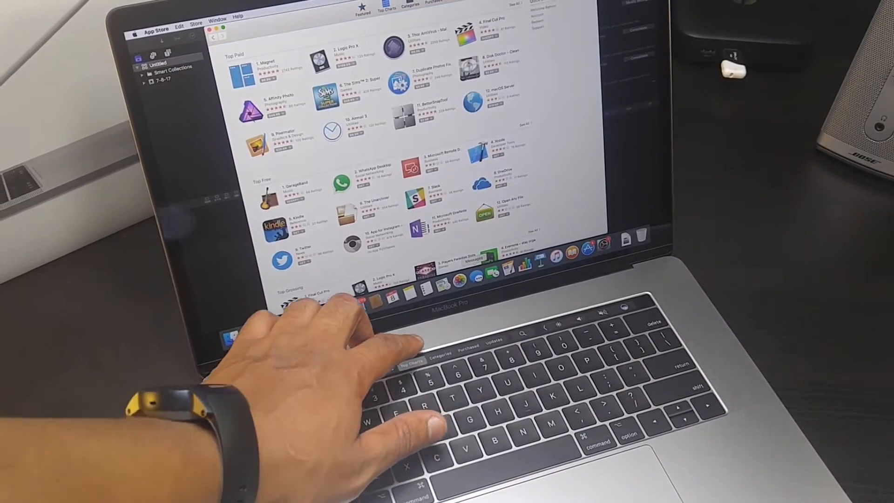
click(418, 6)
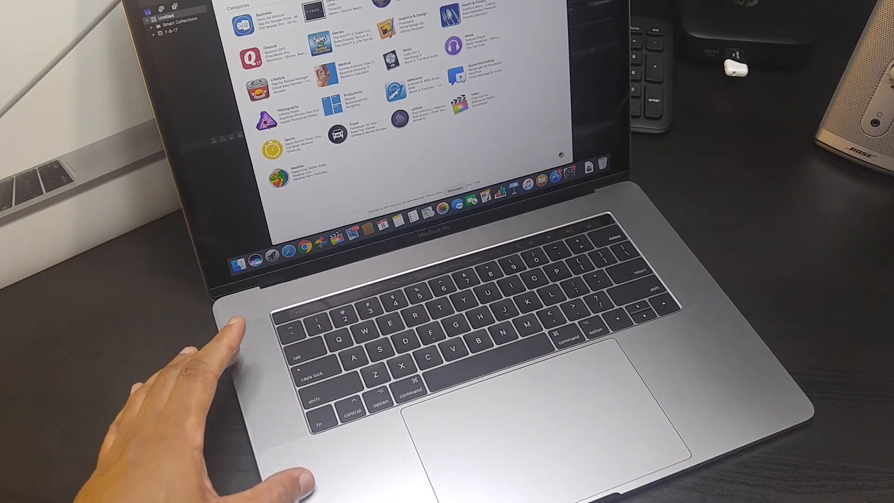
mouse_move(143, 370)
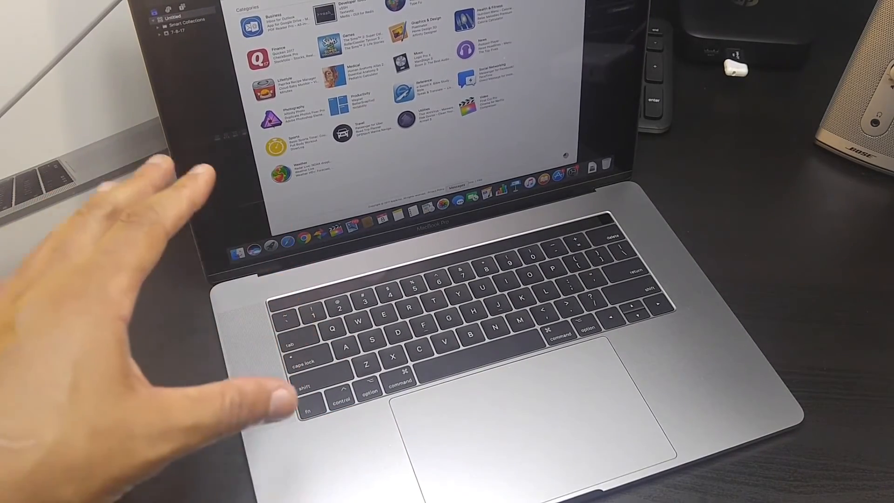
mouse_move(370, 297)
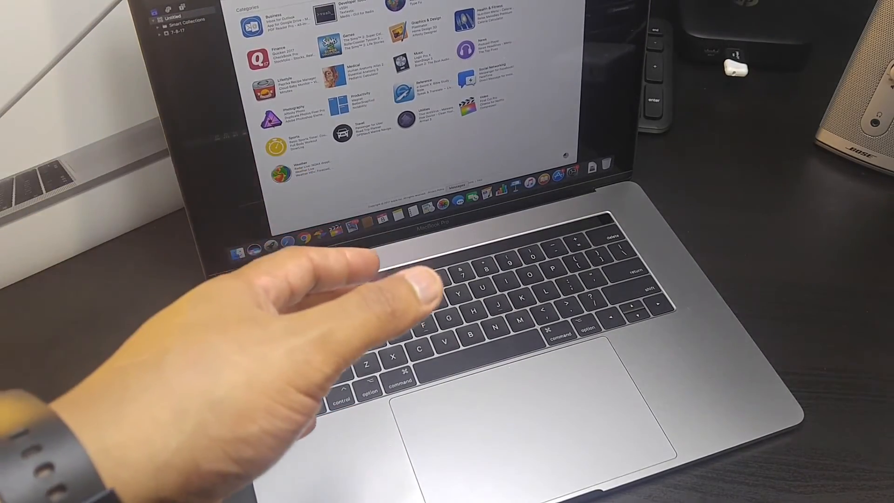